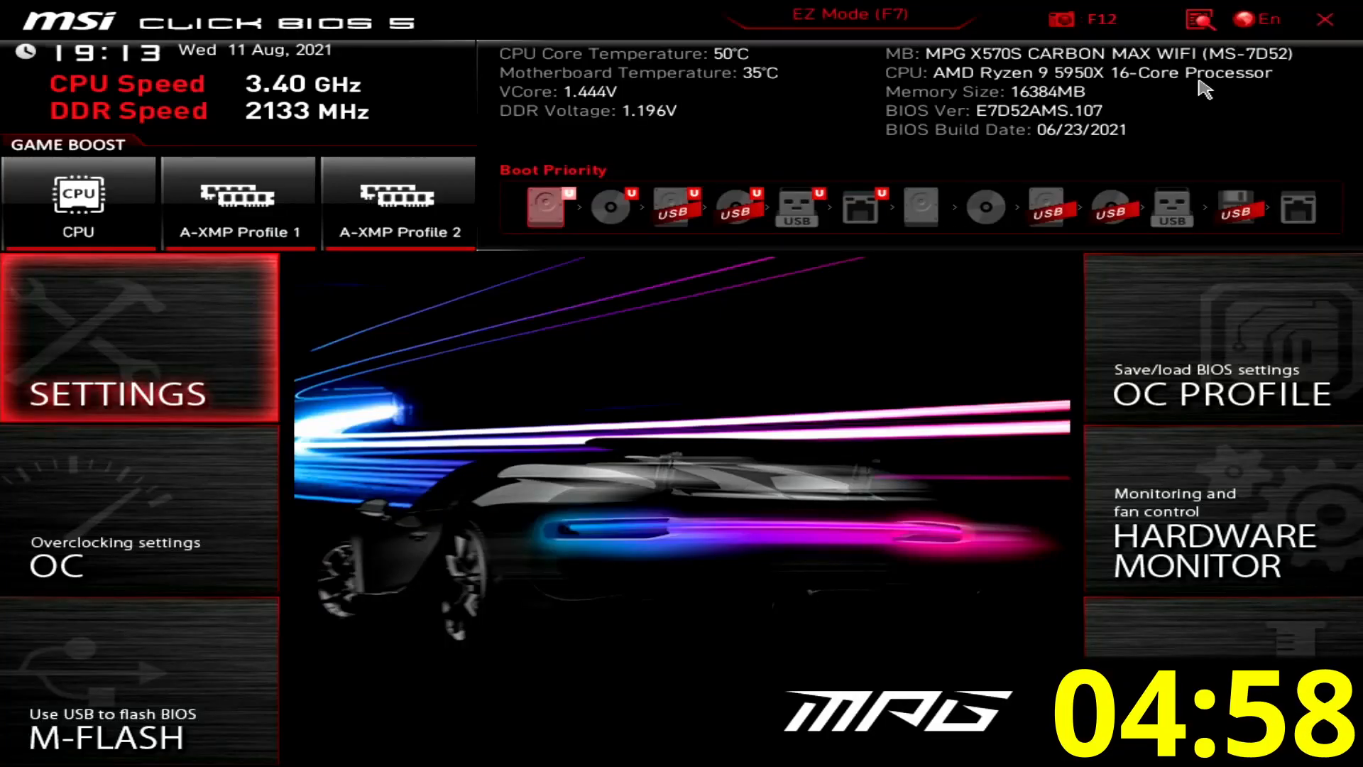
# Navigate OC > Advanced CPU Configuration > AMD Overclocking to reach the Precision Boost Overdrive options.
pyautogui.click(57, 565)
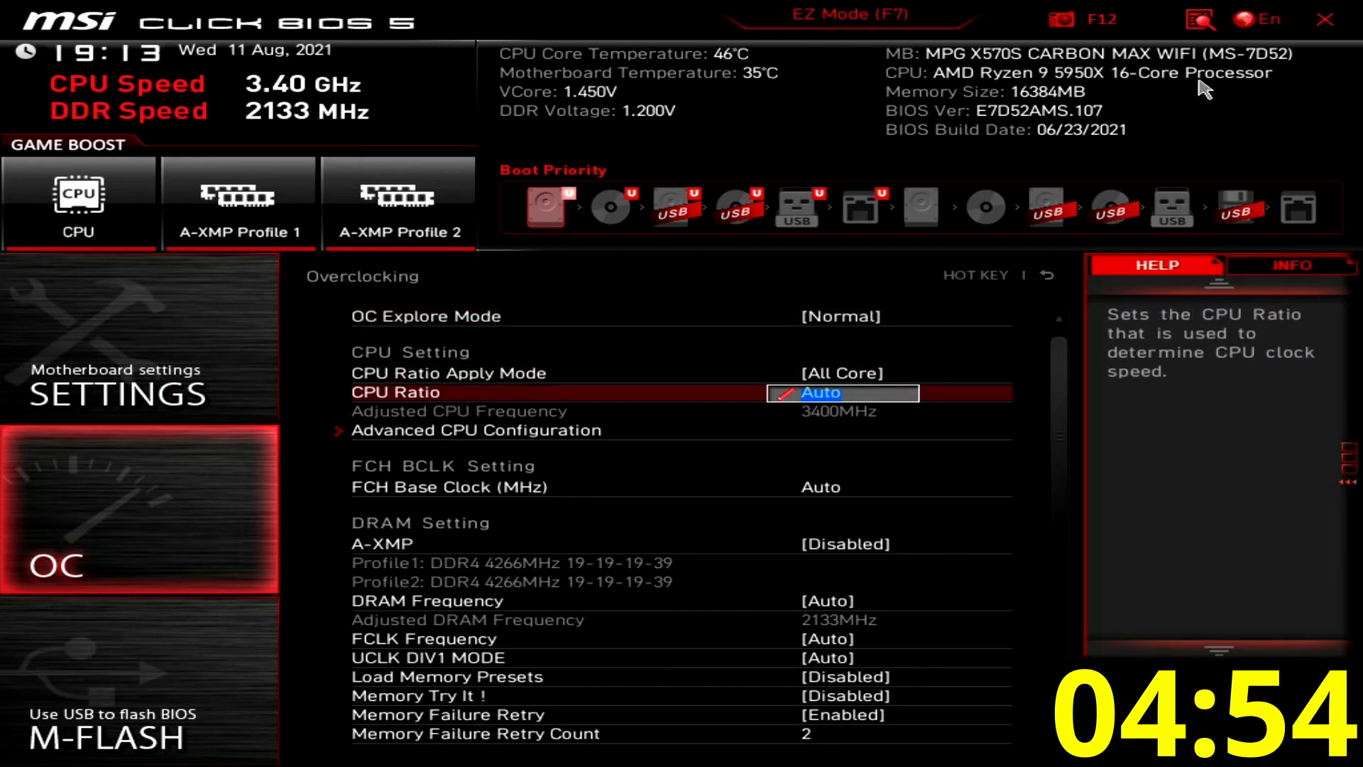
pyautogui.press('down')
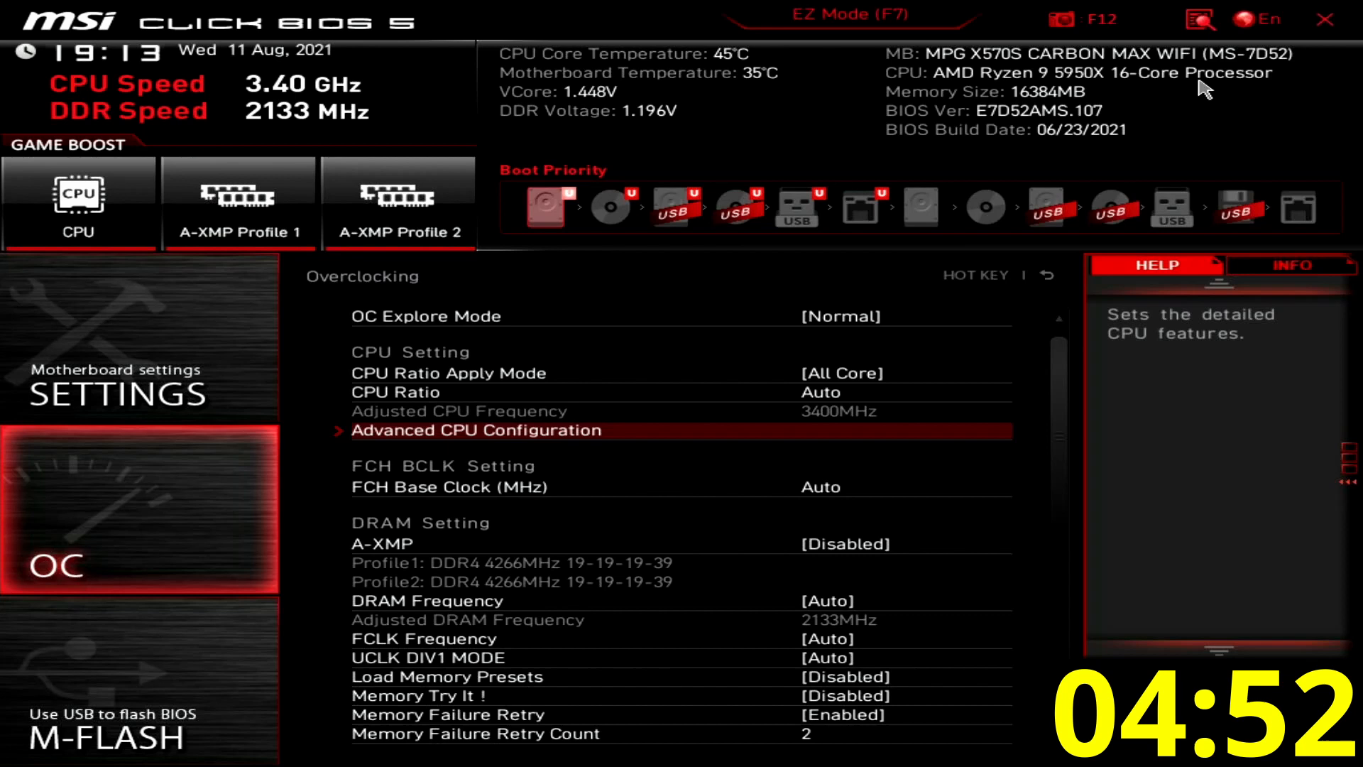
pyautogui.click(475, 430)
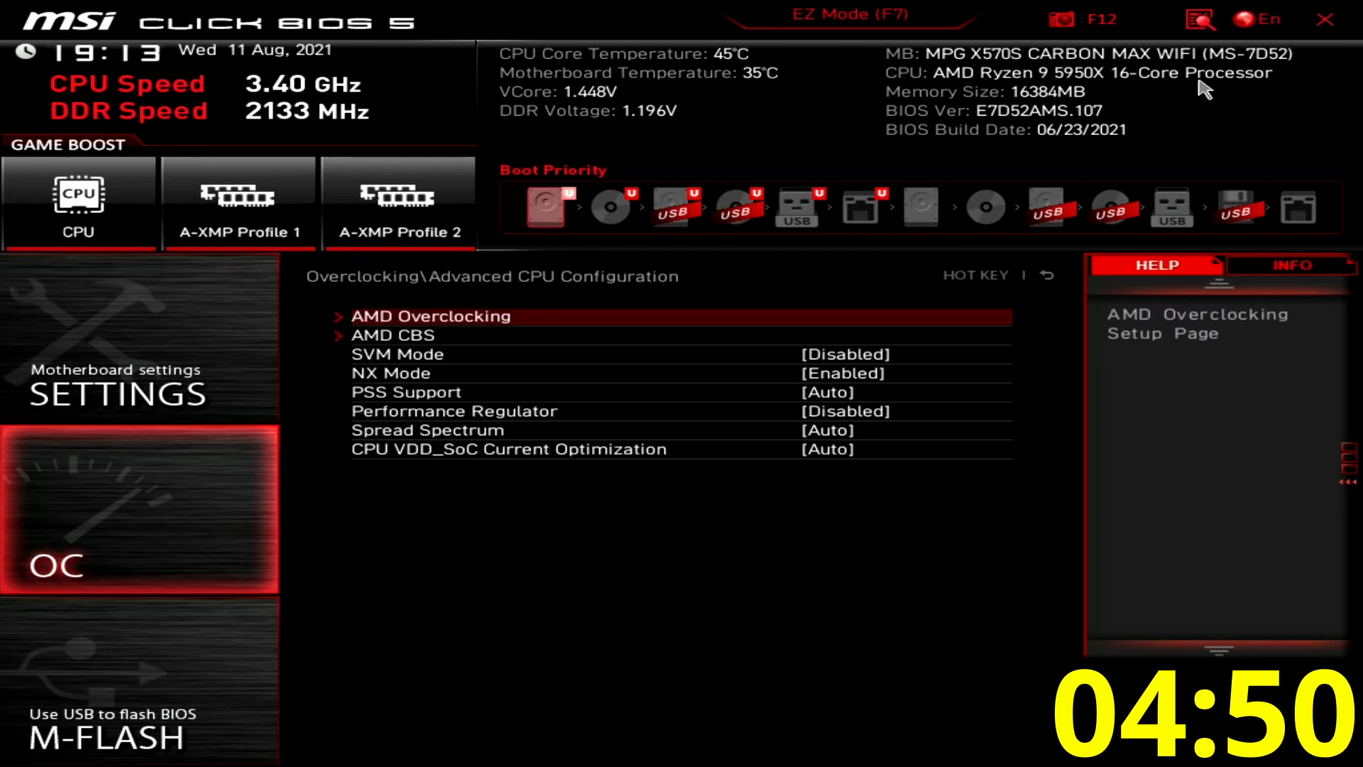
pyautogui.click(430, 316)
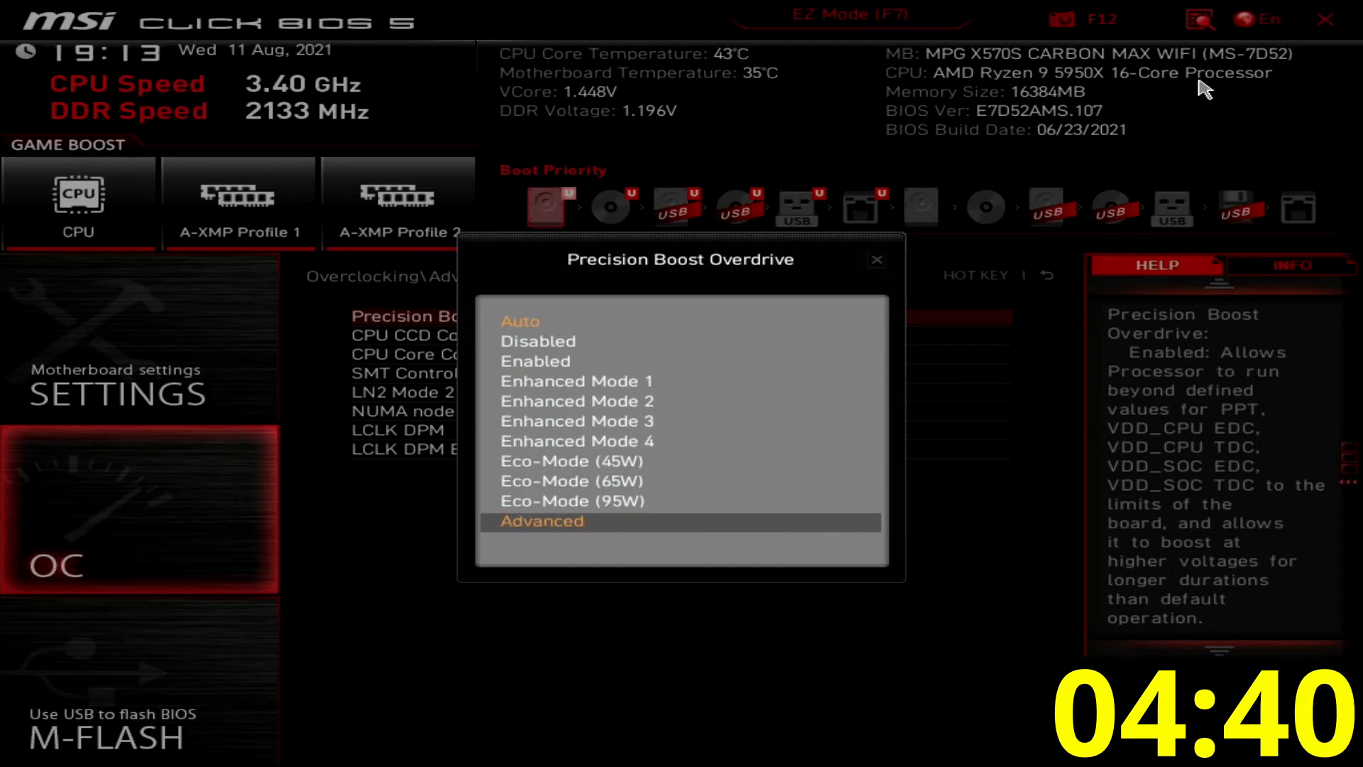
# Set PBO to Advanced with Manual limits (PPT 1000, TDC/EDC 500) and adjust the scalar.
pyautogui.click(539, 521)
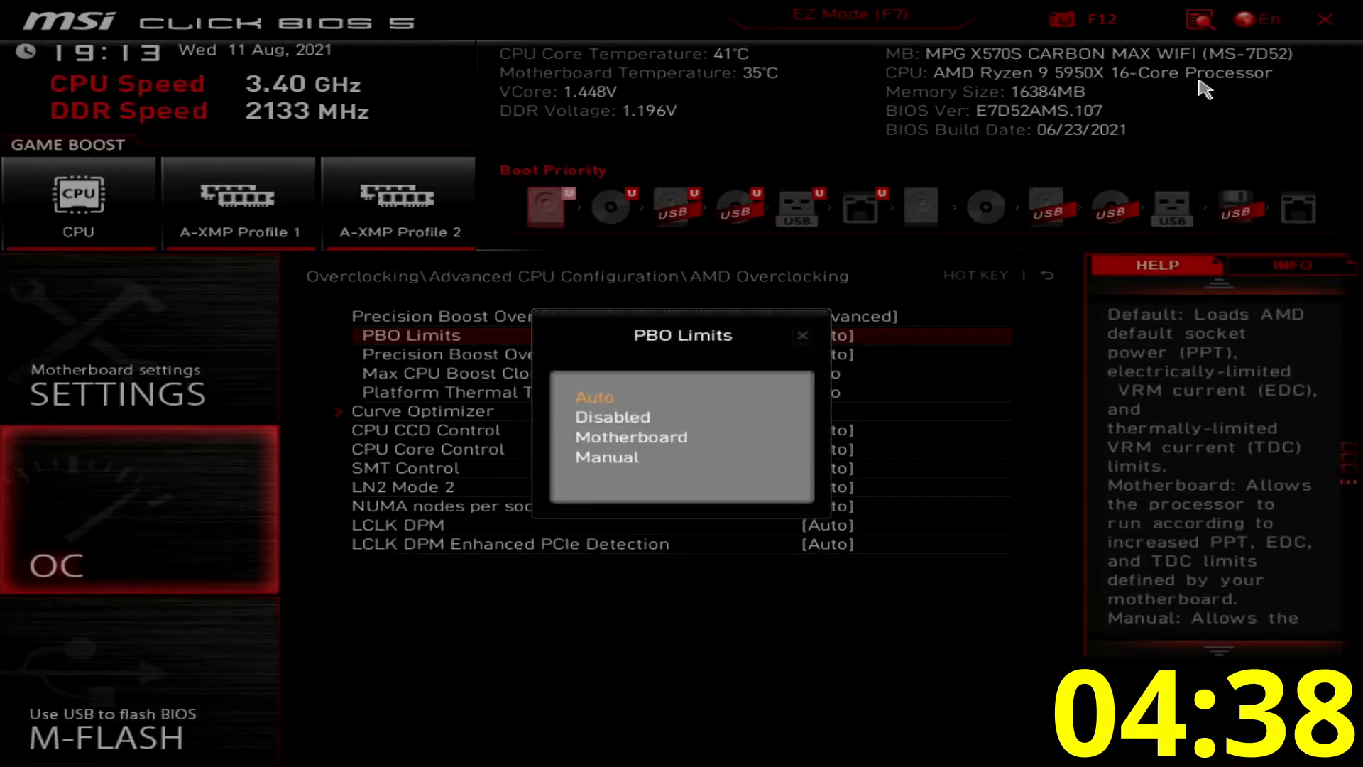
pyautogui.click(607, 457)
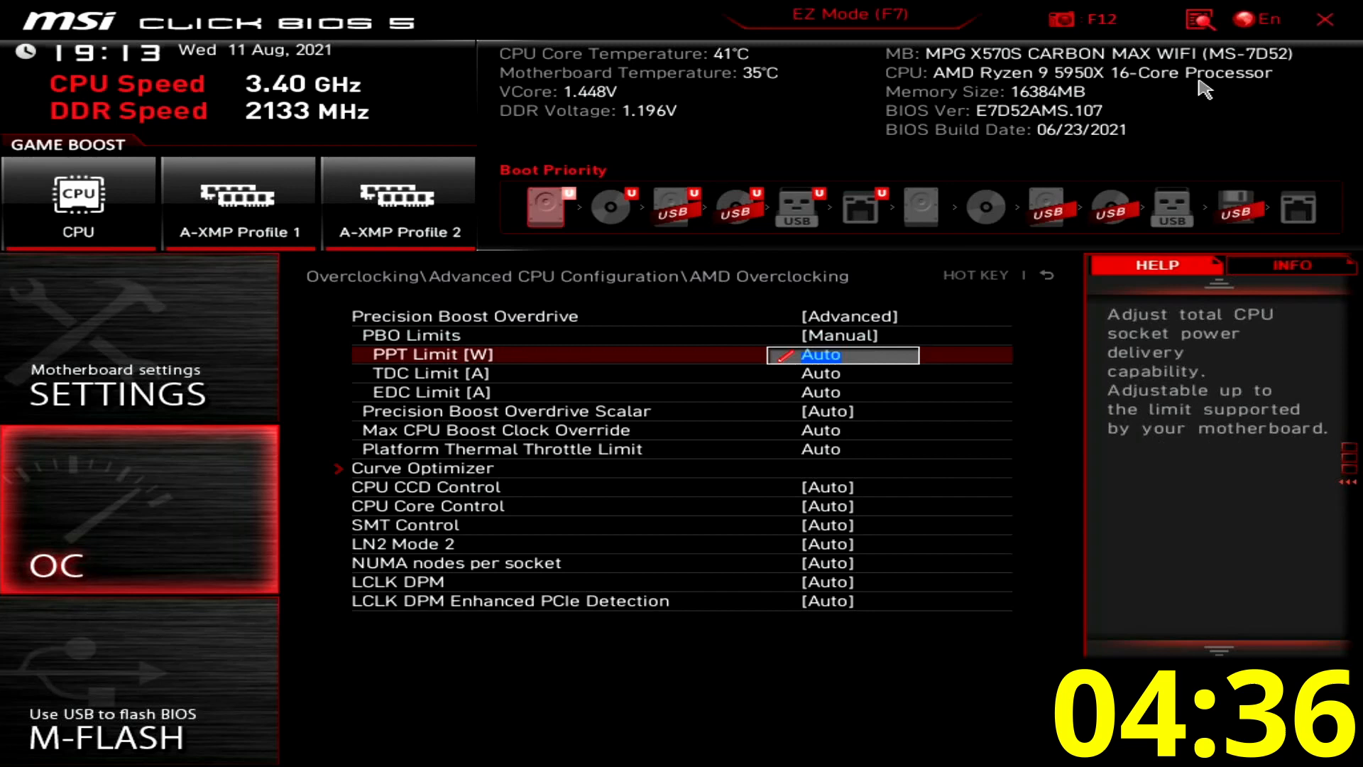
pyautogui.press('DOWN')
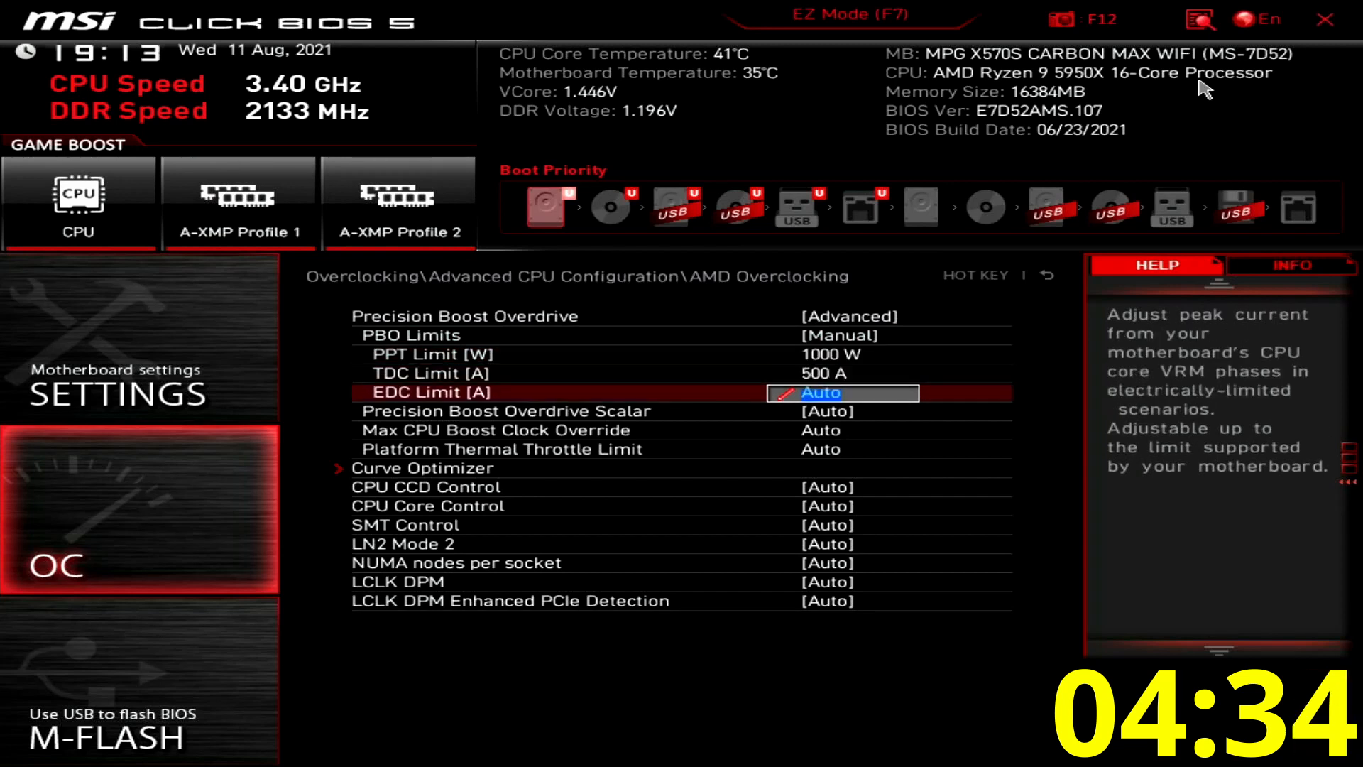
pyautogui.write('500 A')
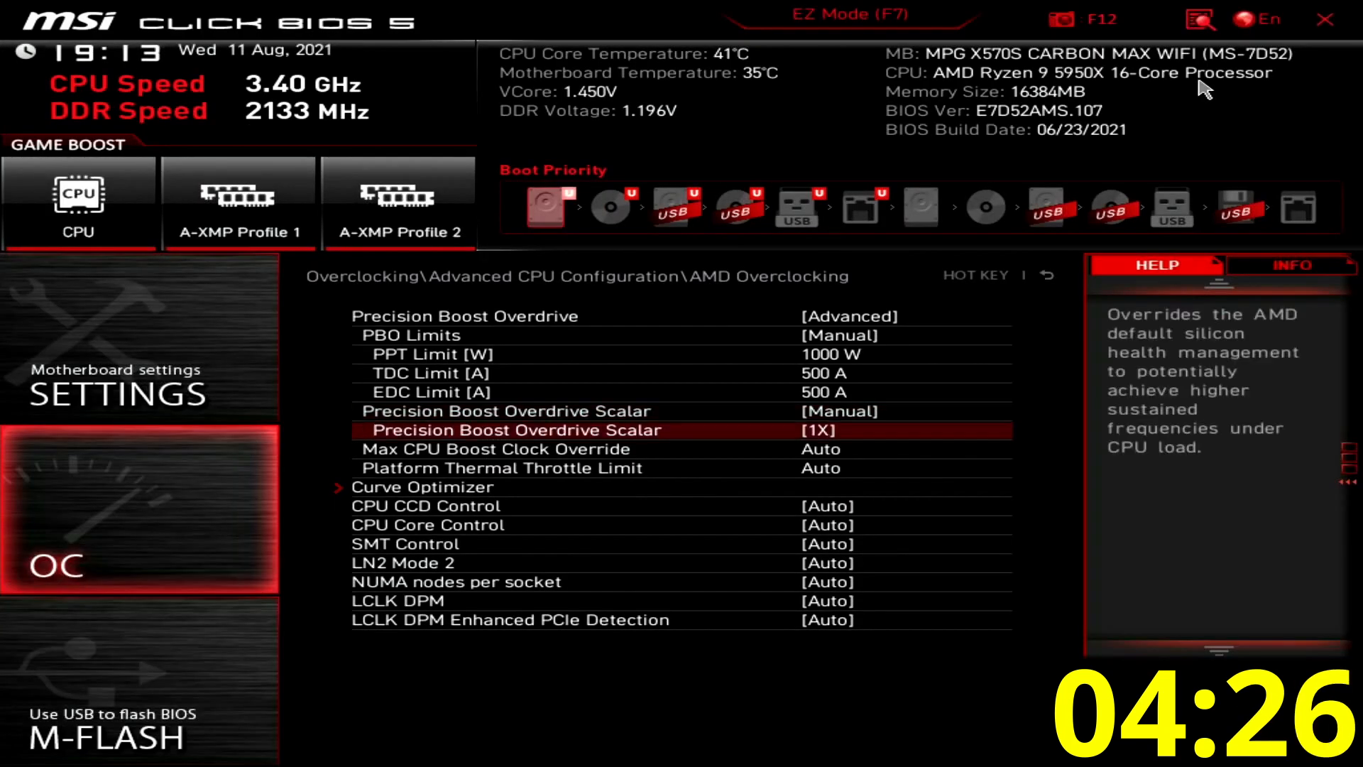
pyautogui.click(819, 431)
pyautogui.write('200')
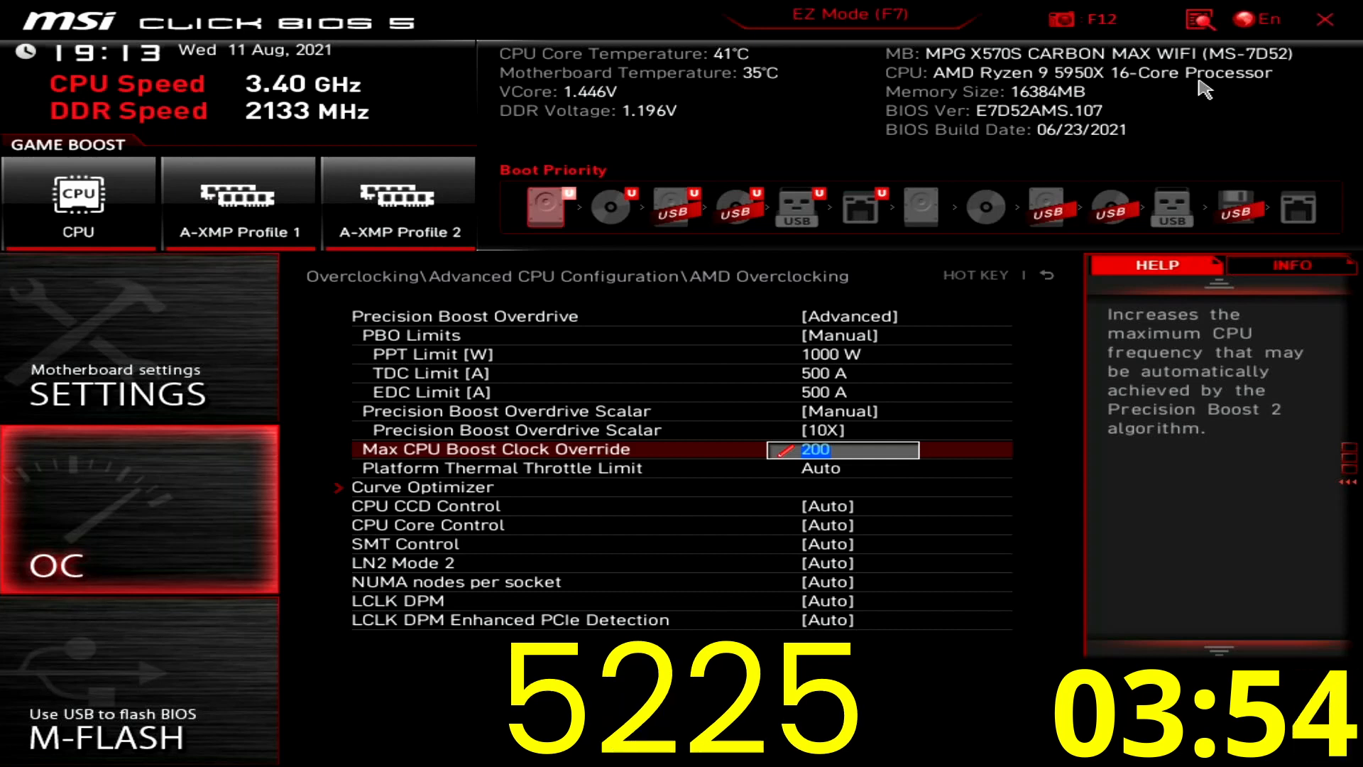
# Switch Curve Optimizer to Per Core with negative offsets 20, 4 and 2 on cores 0–2.
pyautogui.click(422, 487)
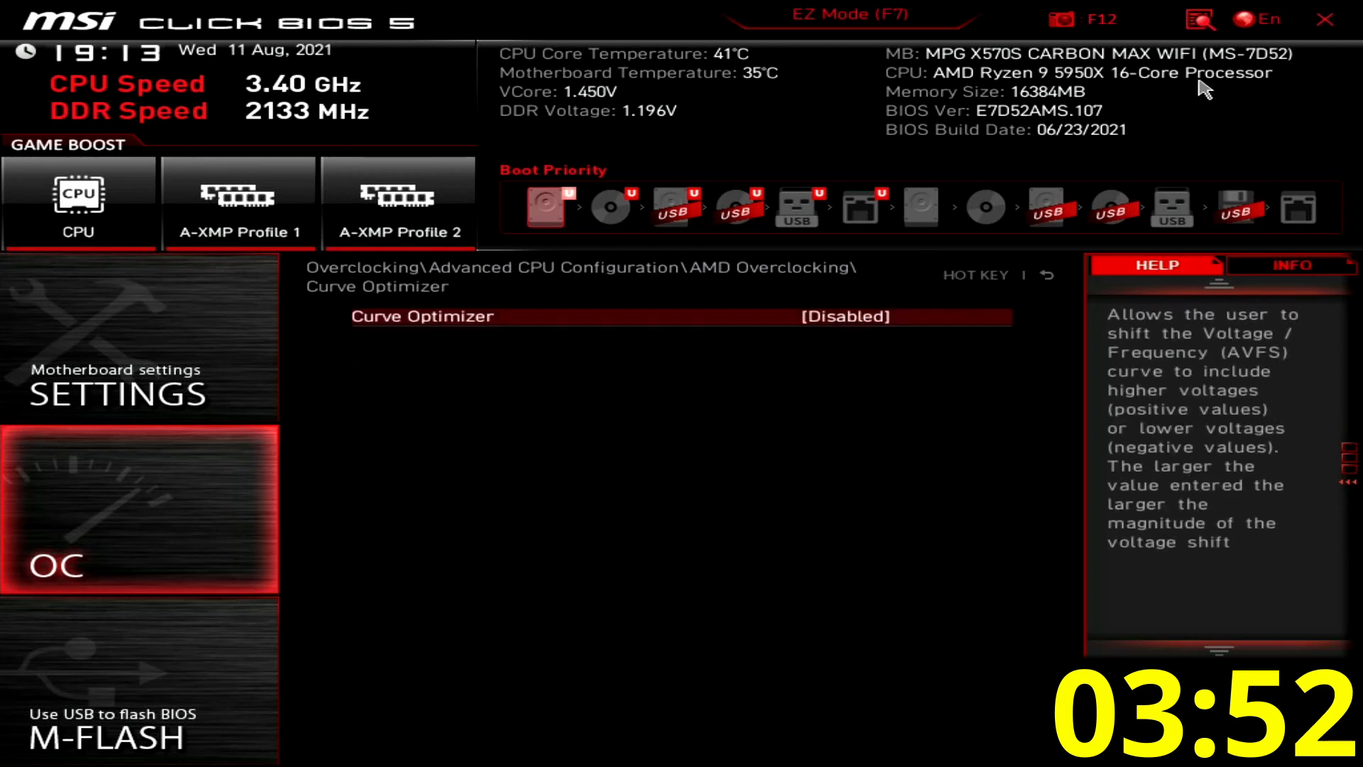
pyautogui.click(847, 316)
pyautogui.write('2')
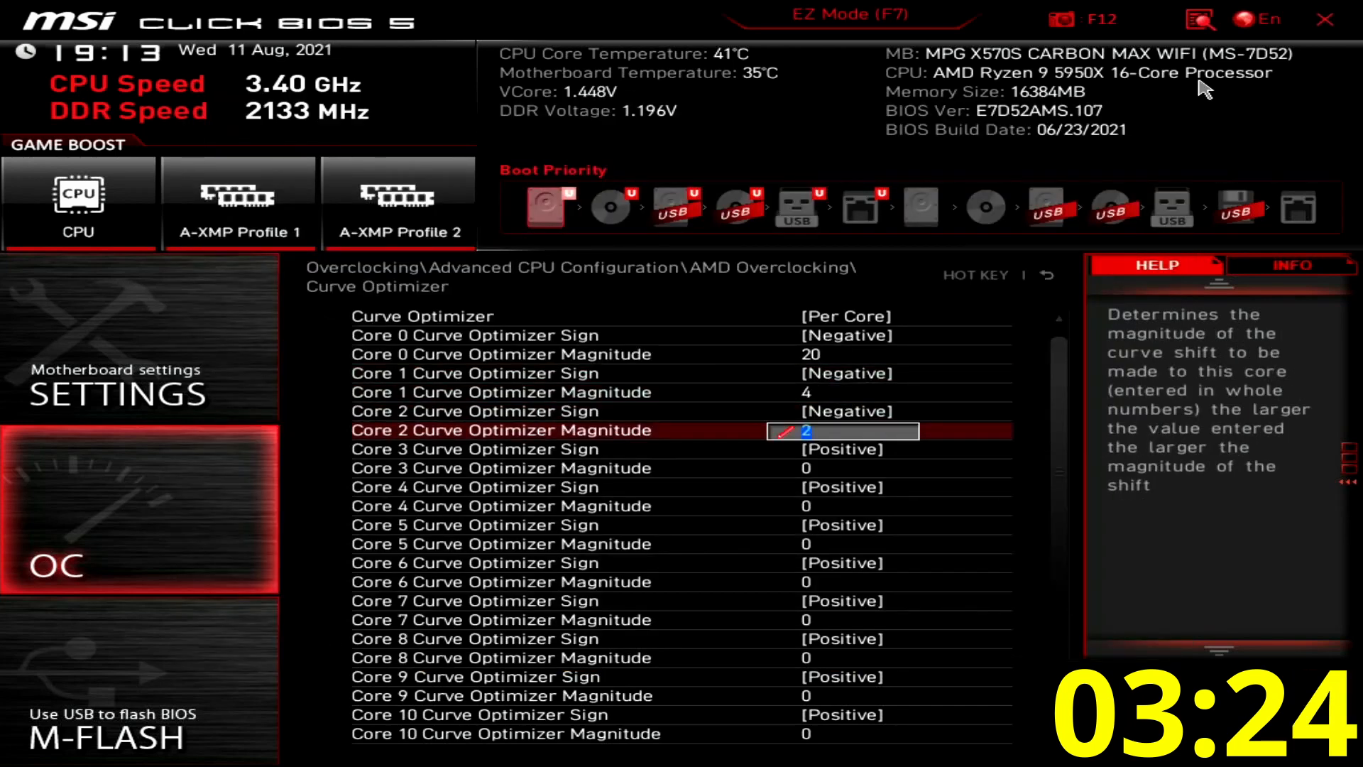
pyautogui.press('Enter')
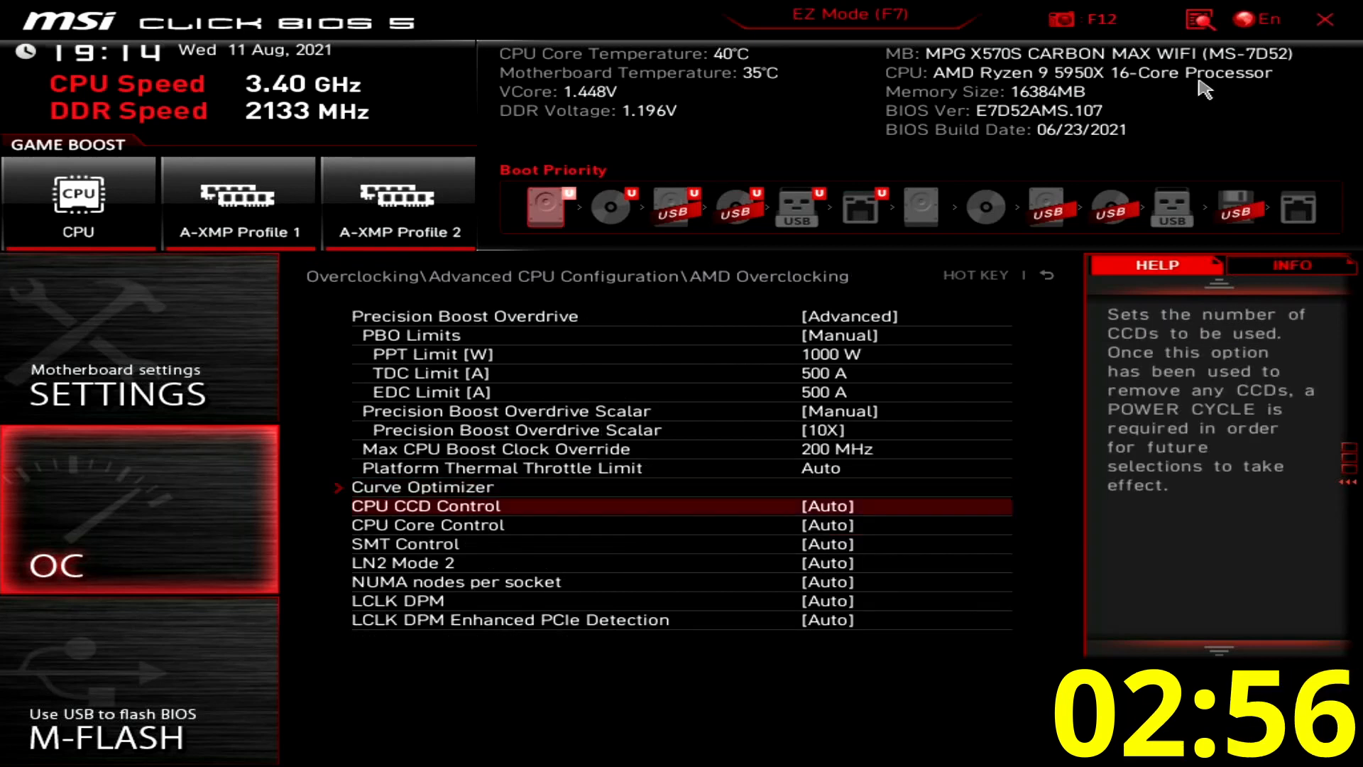
# Set LCLK DPM Enhanced PCIe Detection to Disabled.
pyautogui.click(834, 619)
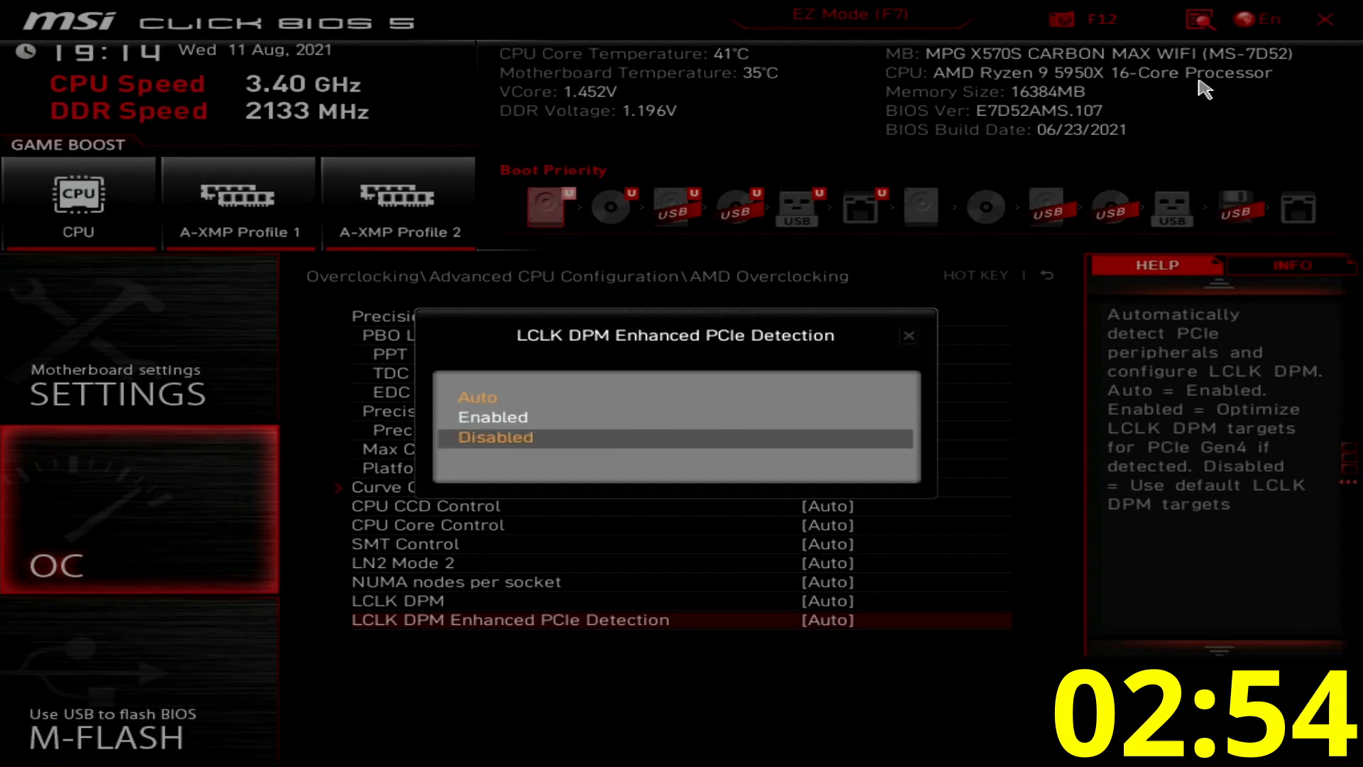
pyautogui.click(496, 437)
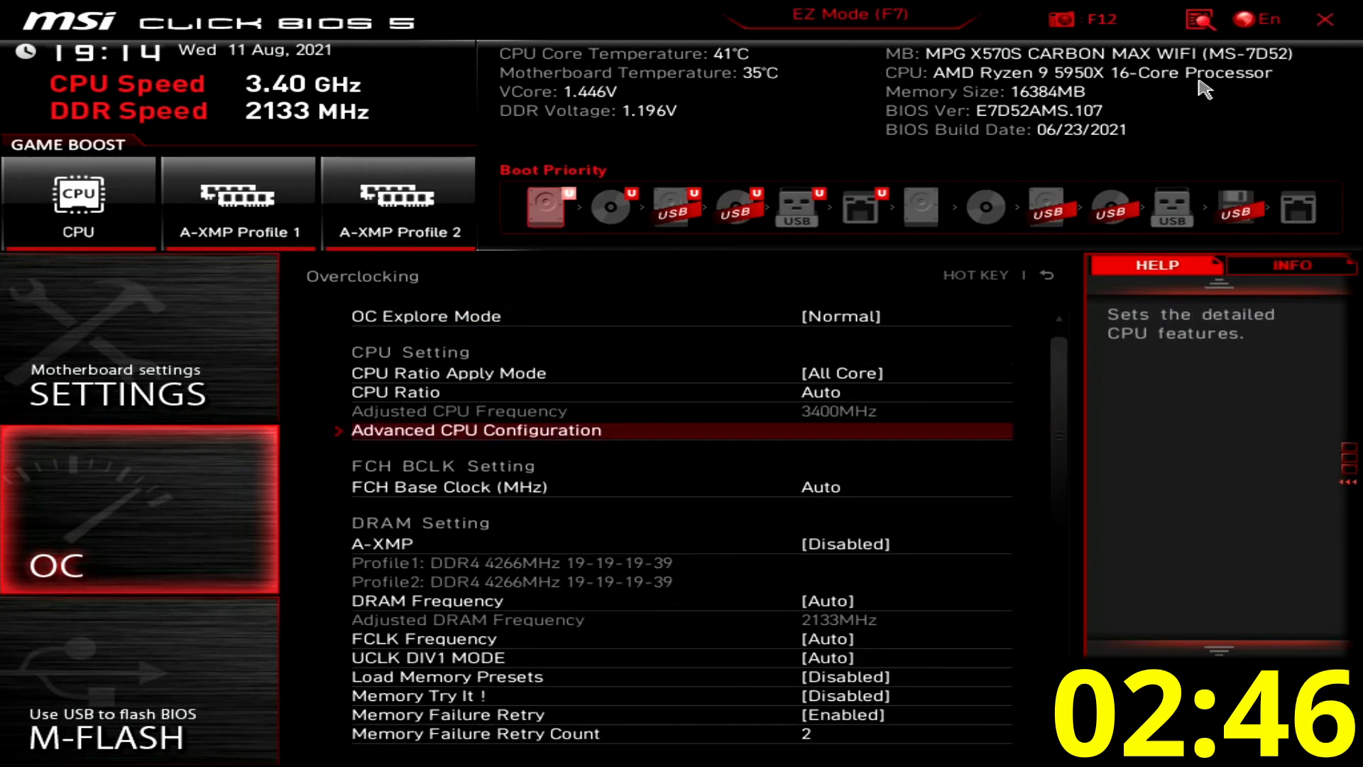
# Enter 101.3125 MHz as the FCH Base Clock value.
pyautogui.click(841, 487)
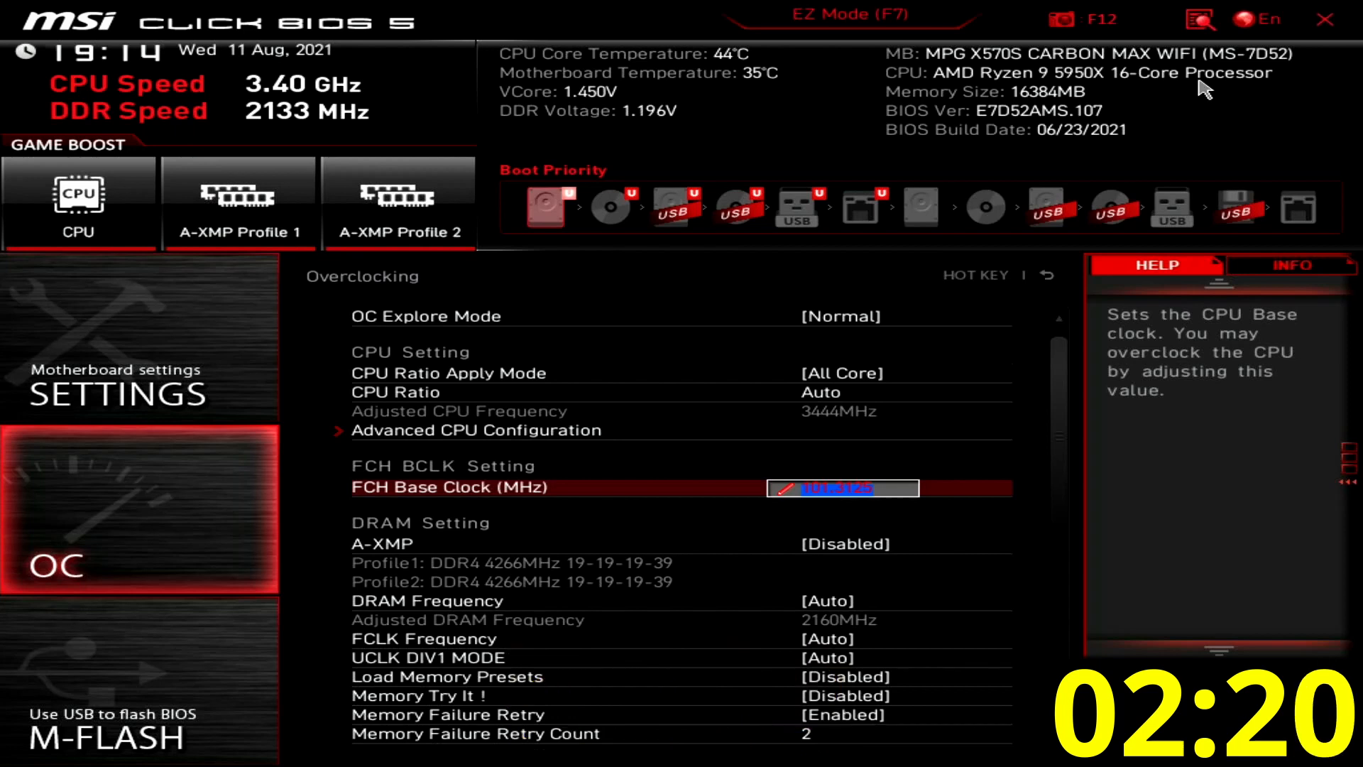
pyautogui.click(844, 543)
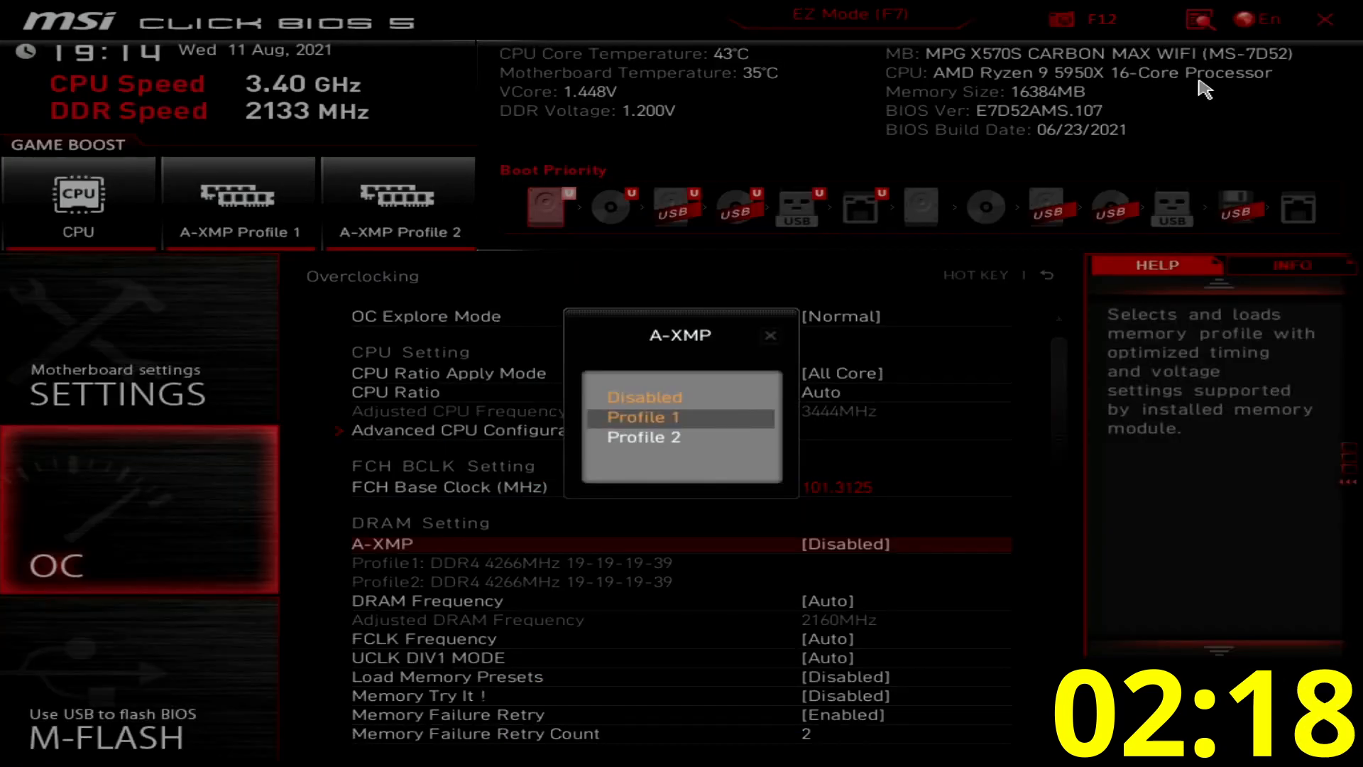
pyautogui.click(643, 417)
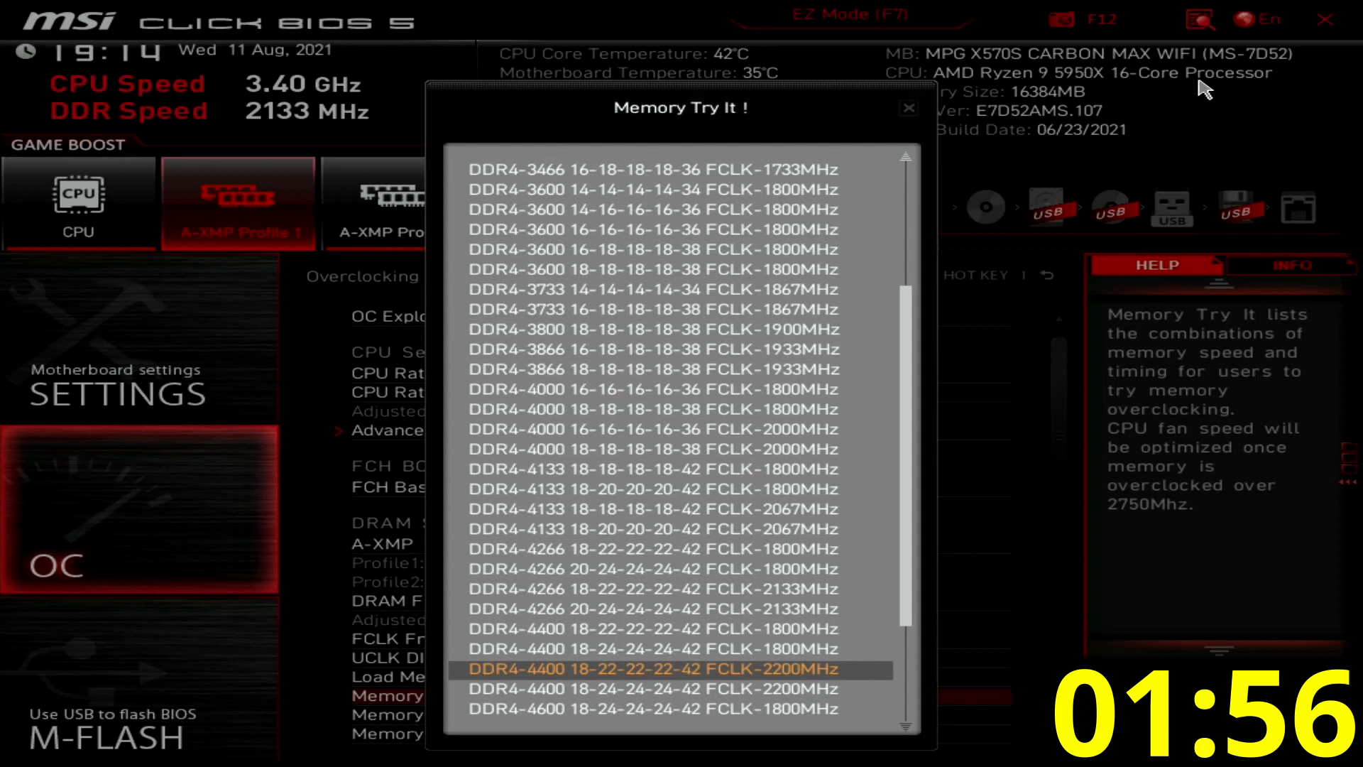
pyautogui.scroll(-3)
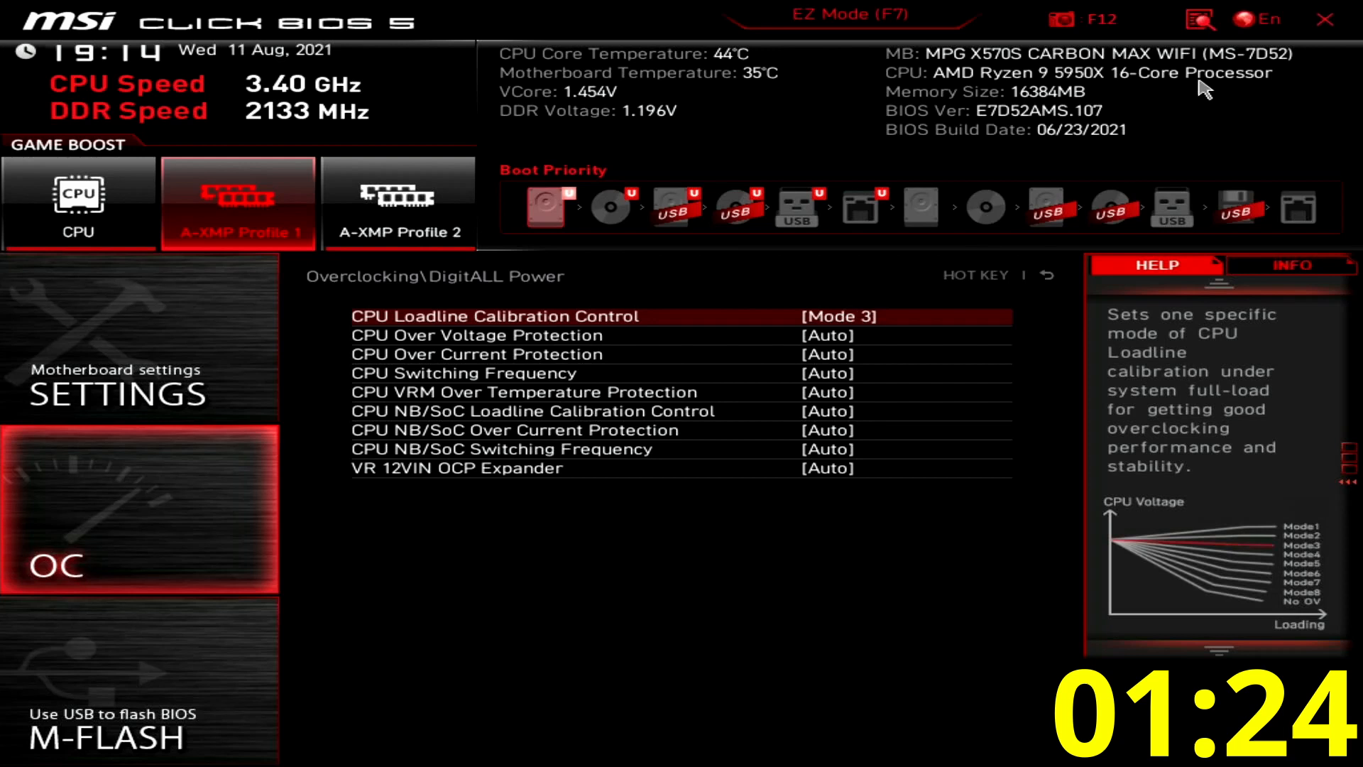
# Leave DigitALL Power with Loadline Calibration on Mode 3, back to the Overclocking page.
pyautogui.click(1046, 275)
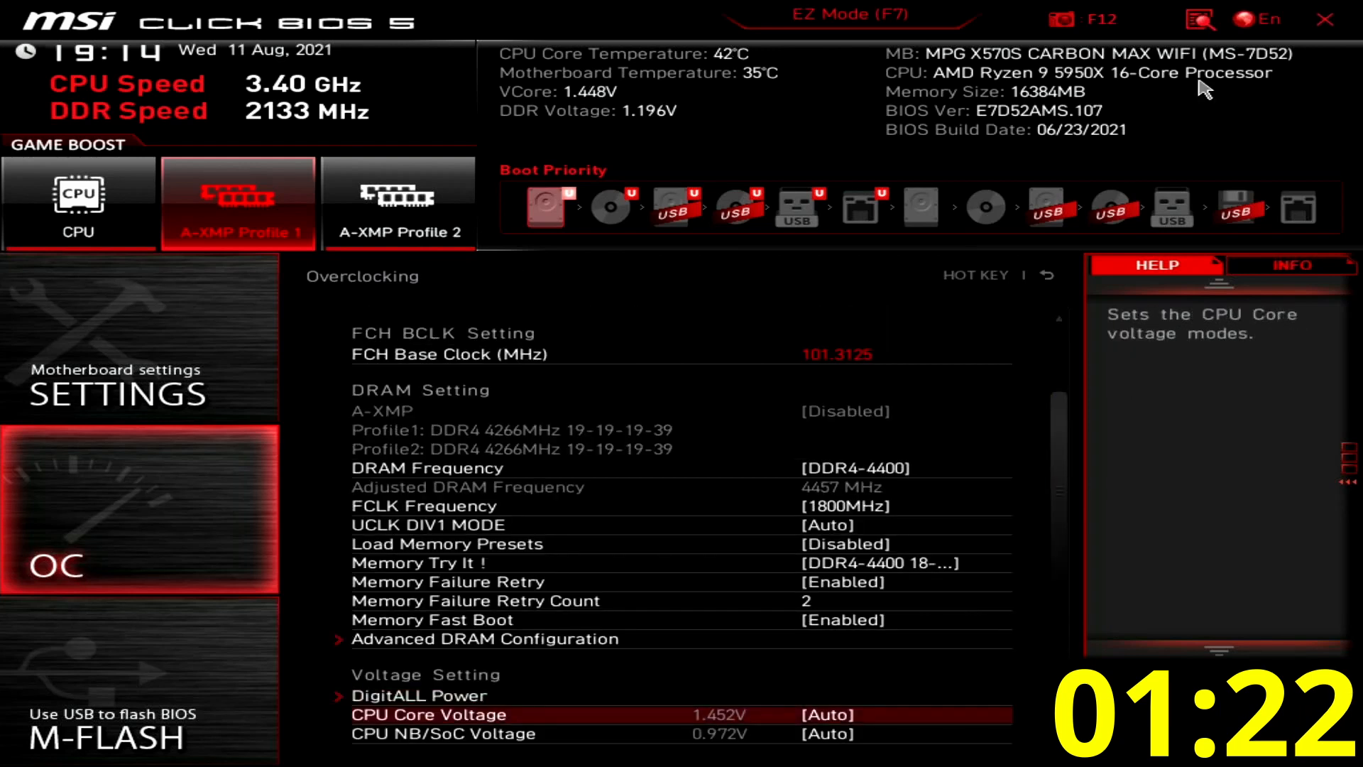
# Put CPU Core Voltage in Offset Mode at +0.0625 V and review the save summary.
pyautogui.click(833, 715)
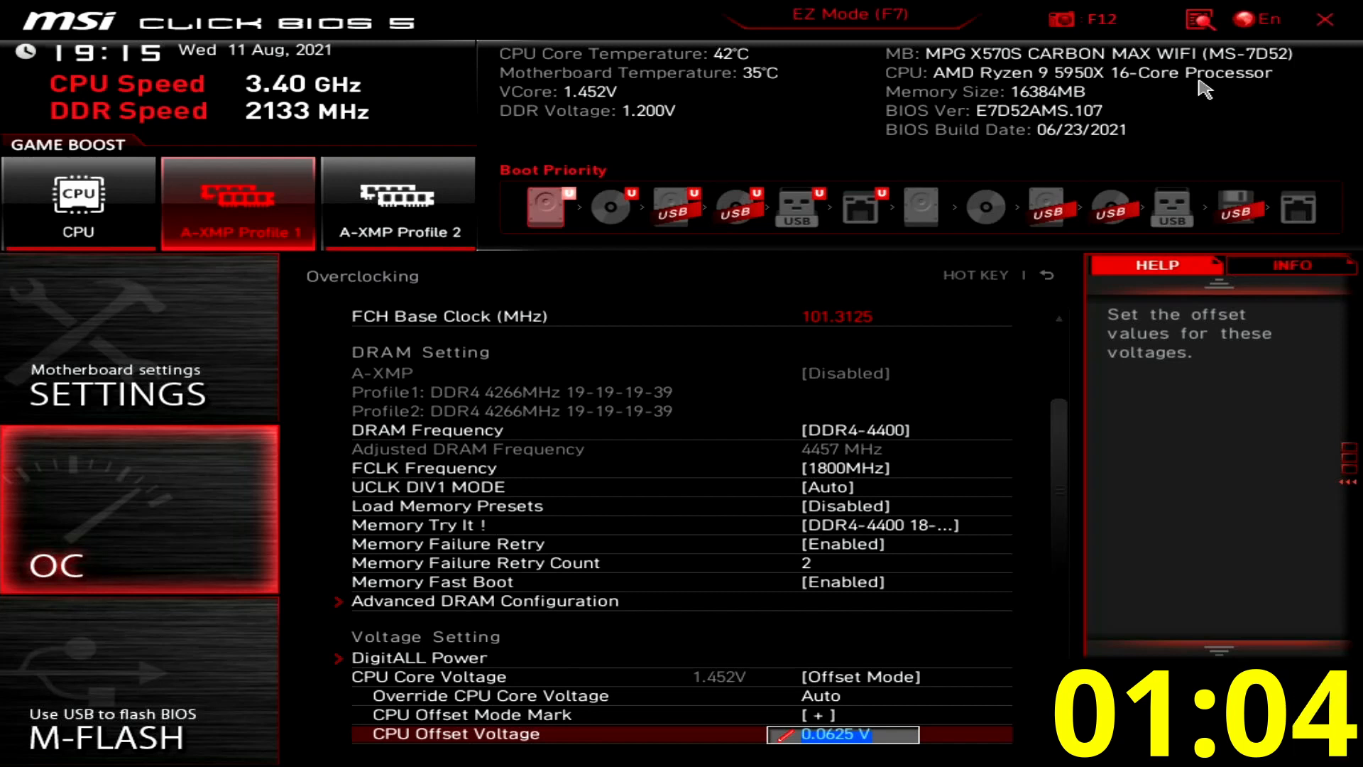
pyautogui.press('F10')
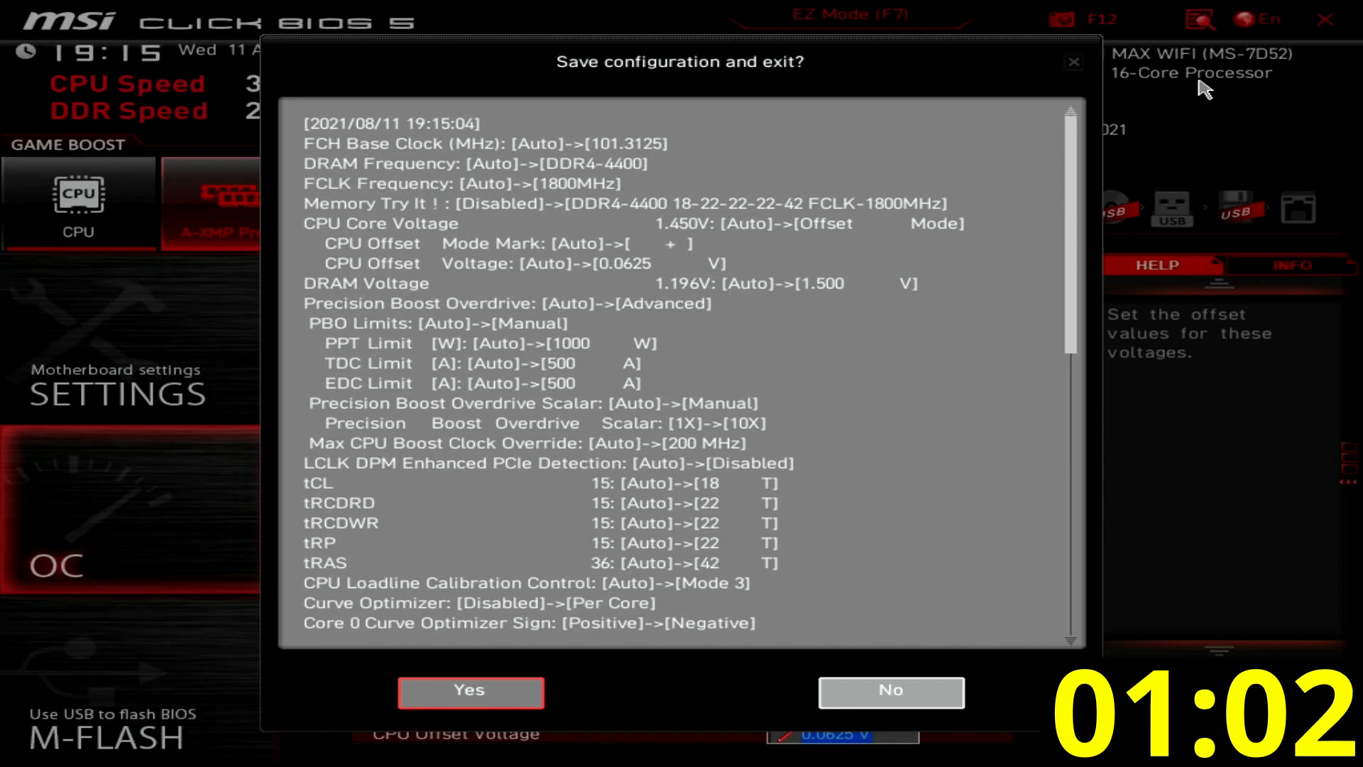
# Confirm Yes to save the configuration and reboot into the Windows stress test.
pyautogui.click(471, 691)
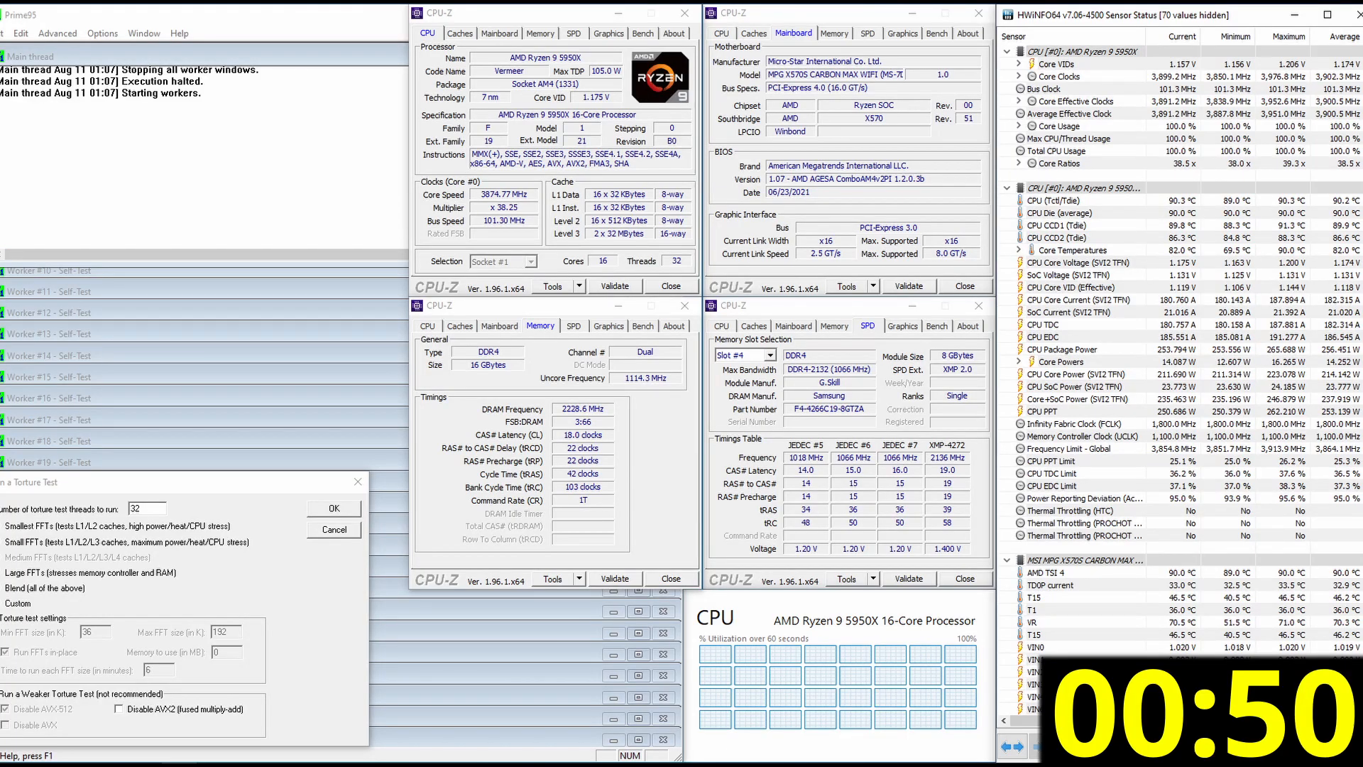